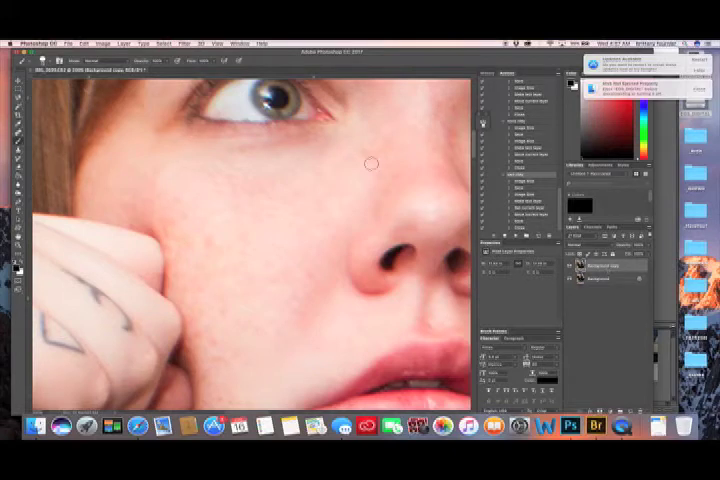
- Paint white tears under the eyes and select similar pixels to move them onto a new layer
left_click(305, 128)
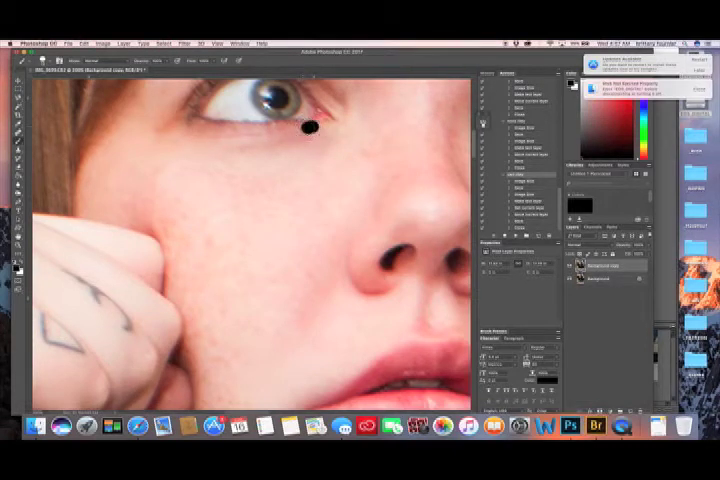
left_click(303, 131)
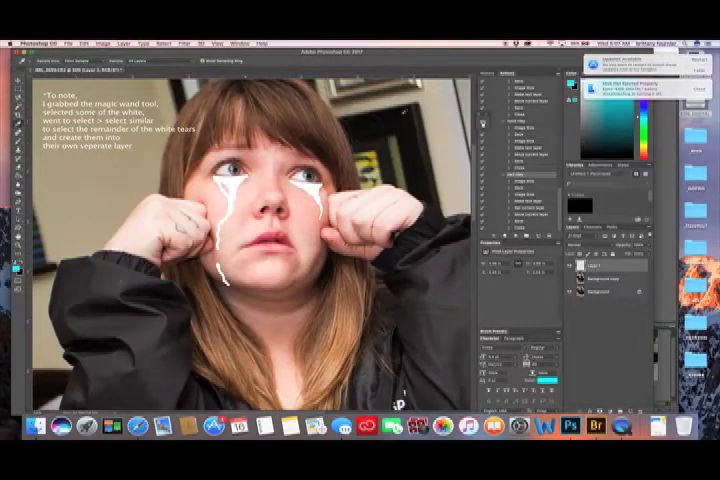
left_click(103, 41)
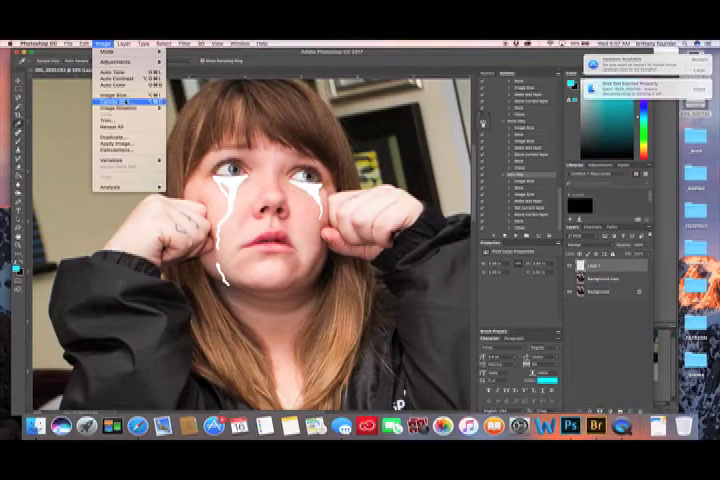
- Style the tears layer with a cyan Color Overlay and a Bevel & Emboss effect
left_click(127, 38)
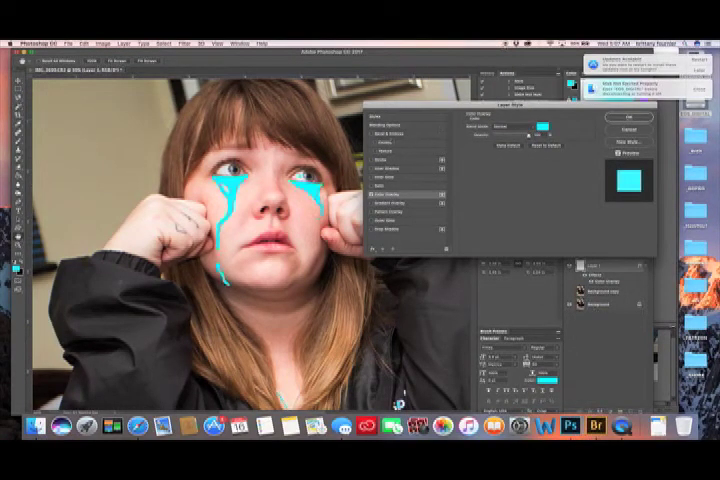
left_click(392, 133)
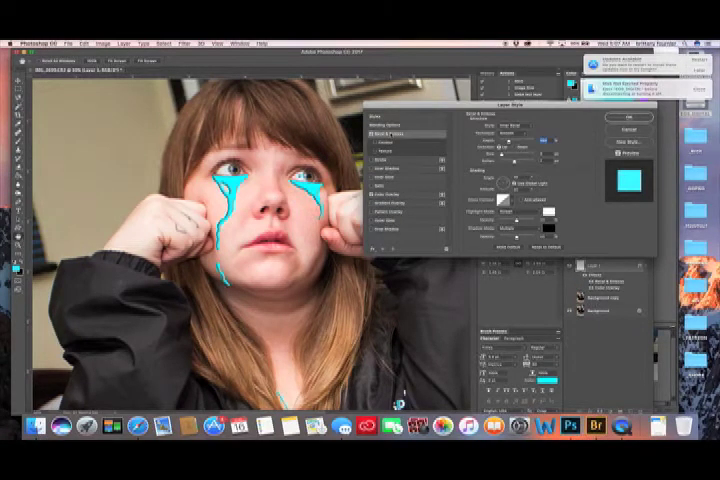